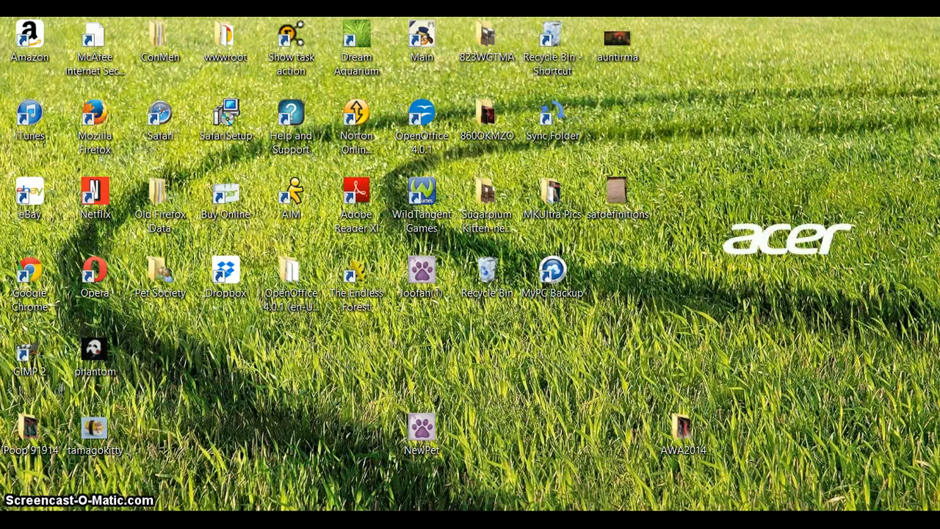
Open the Pet Society folder from the desktop in File Explorer
left_click(155, 276)
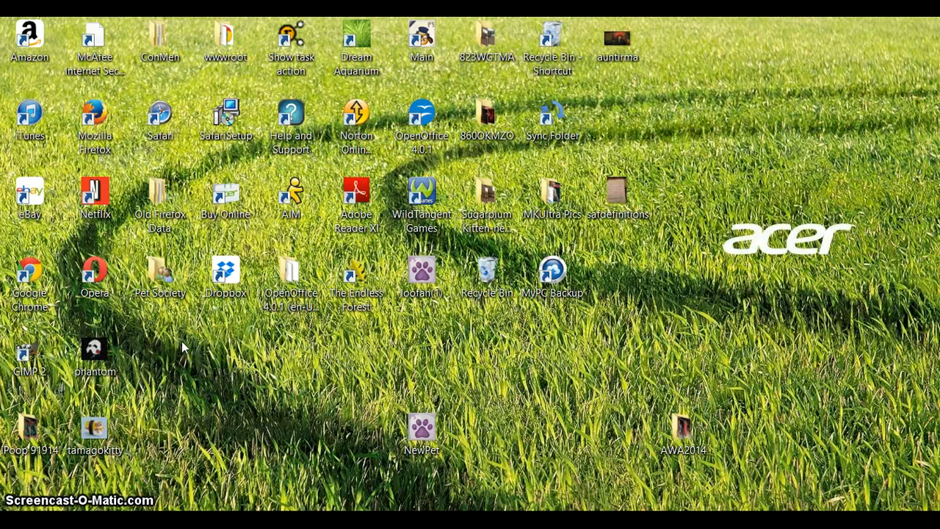
mouse_move(223, 391)
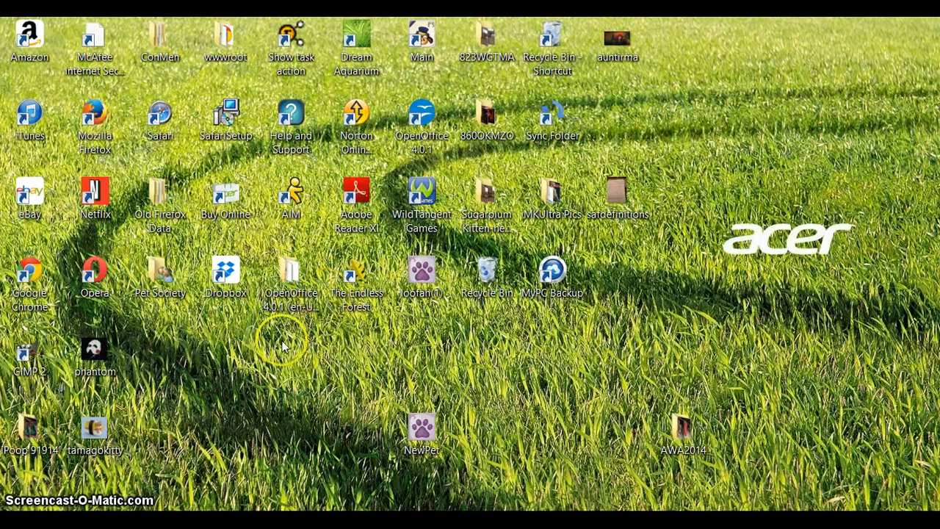
left_click(159, 272)
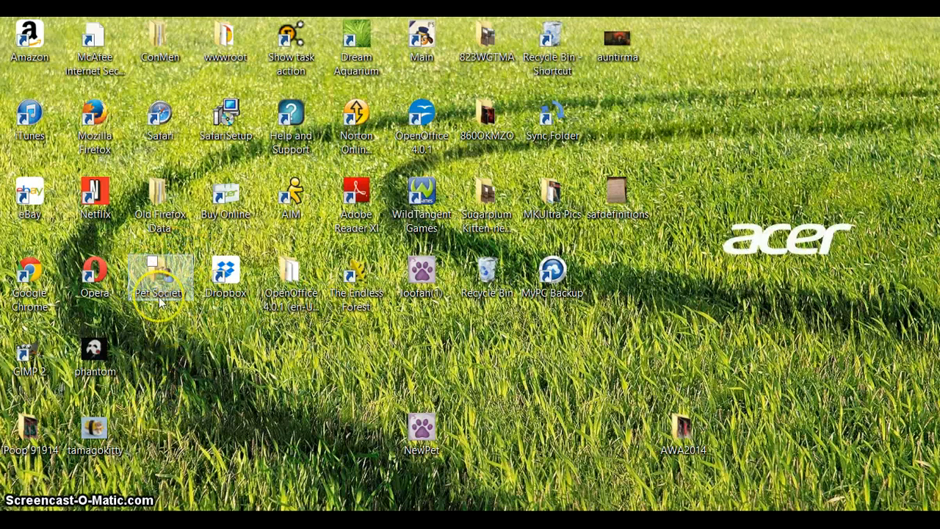
left_click(159, 276)
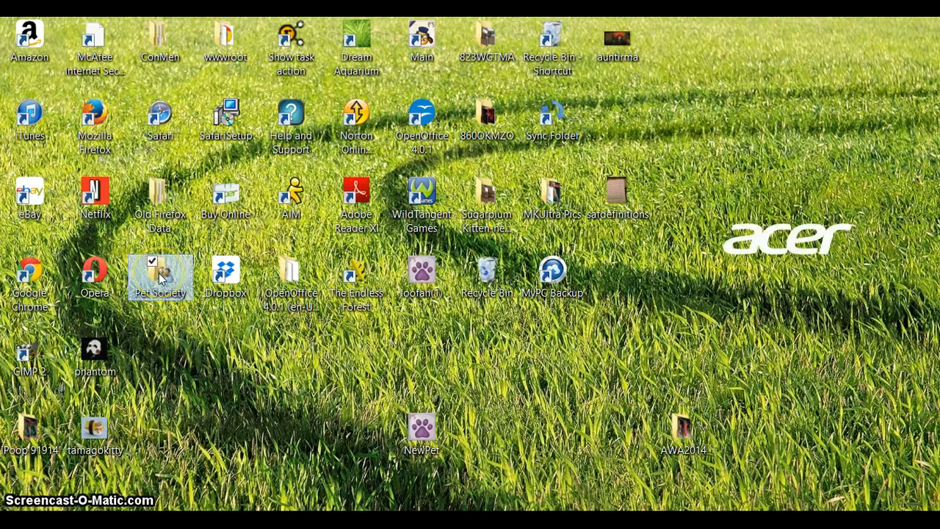
double_click(159, 272)
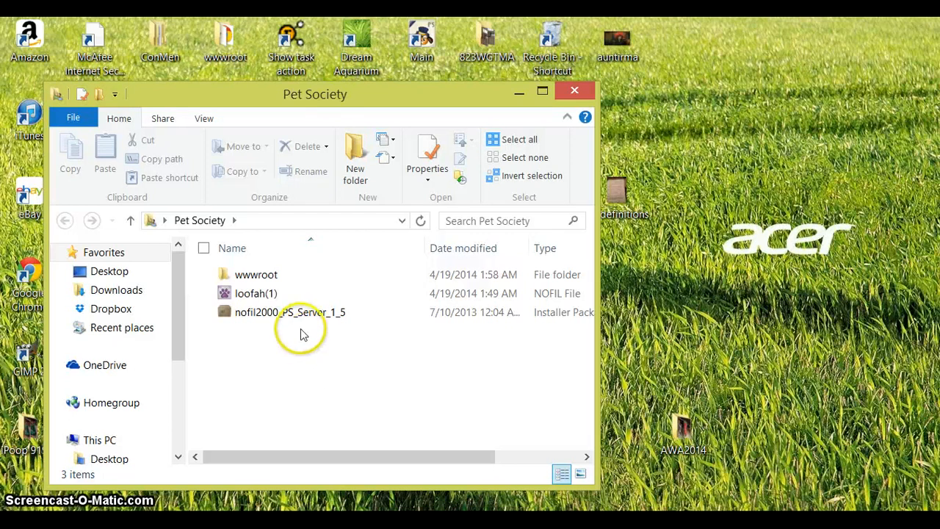
mouse_move(236, 352)
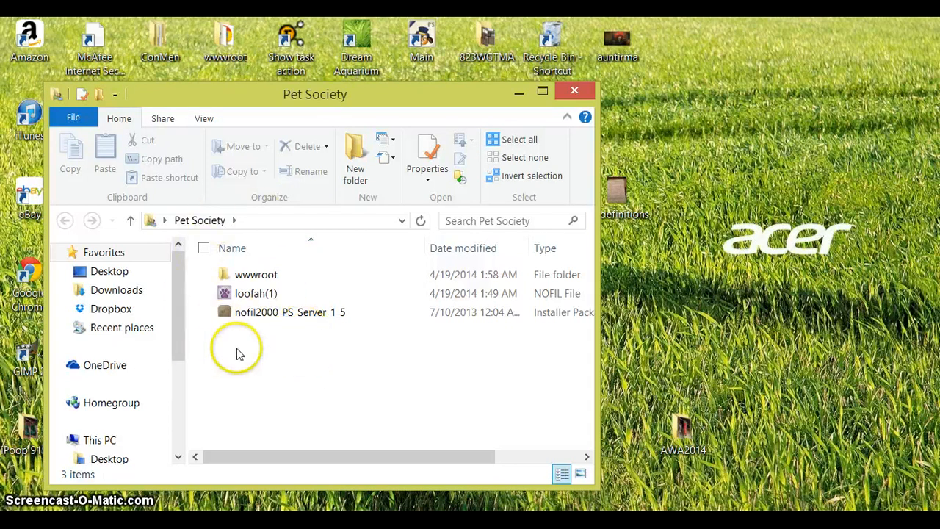
Launch the nofil2000_PS_Server_1_5 installer and close its already-installed prompt without running it
left_click(291, 311)
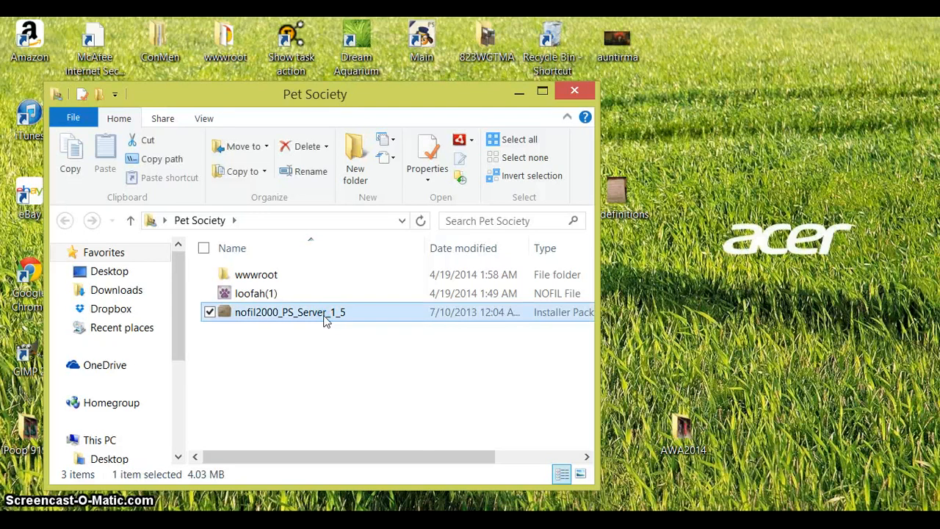
double_click(290, 312)
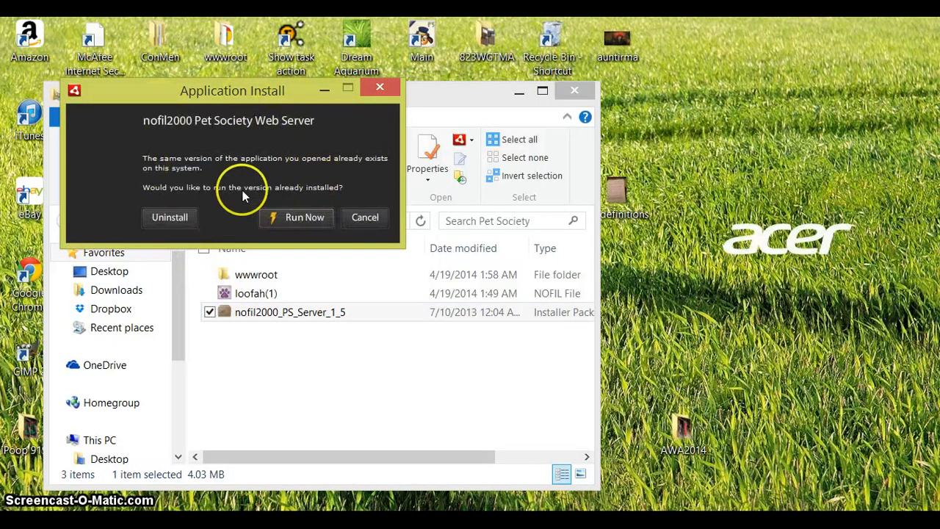
mouse_move(267, 124)
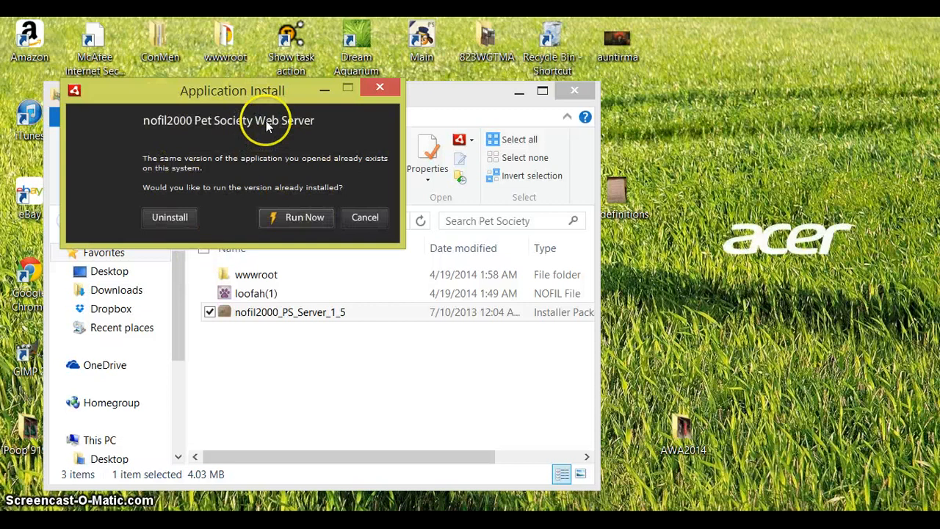
mouse_move(217, 252)
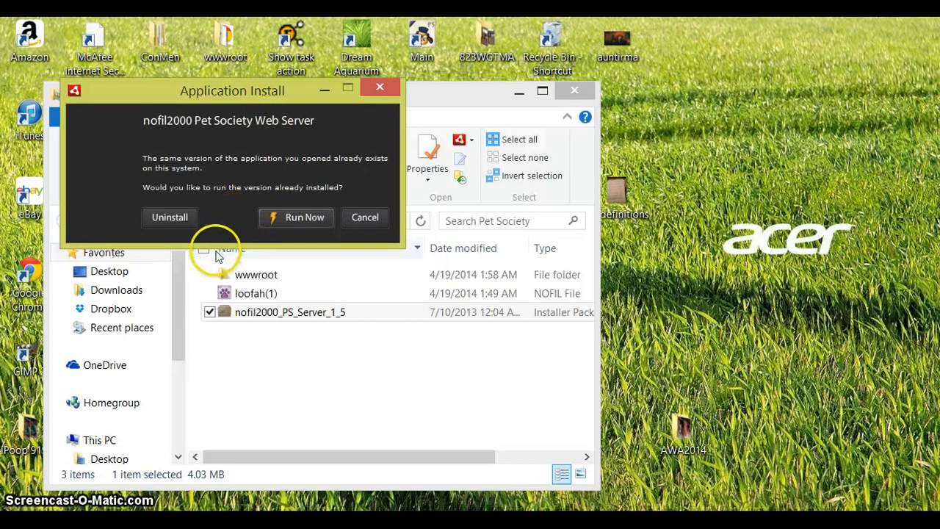
mouse_move(297, 218)
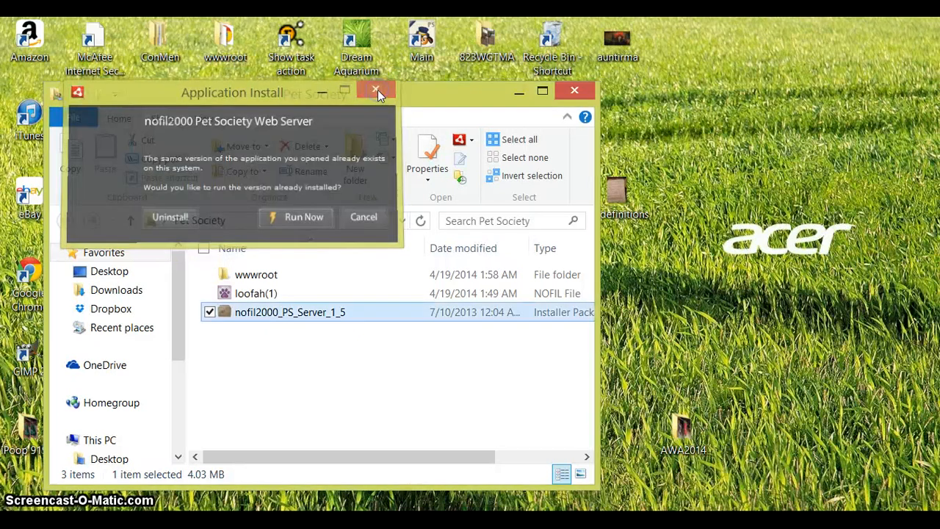
left_click(376, 91)
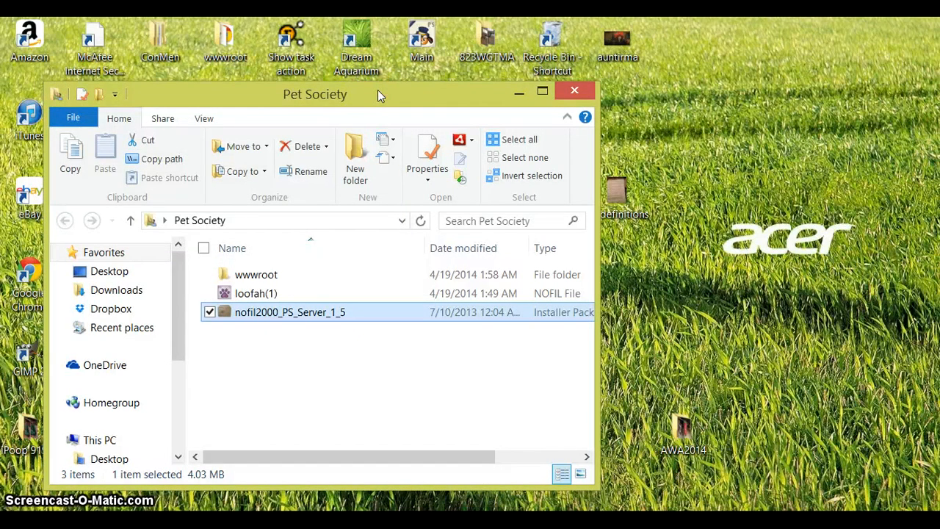
mouse_move(473, 56)
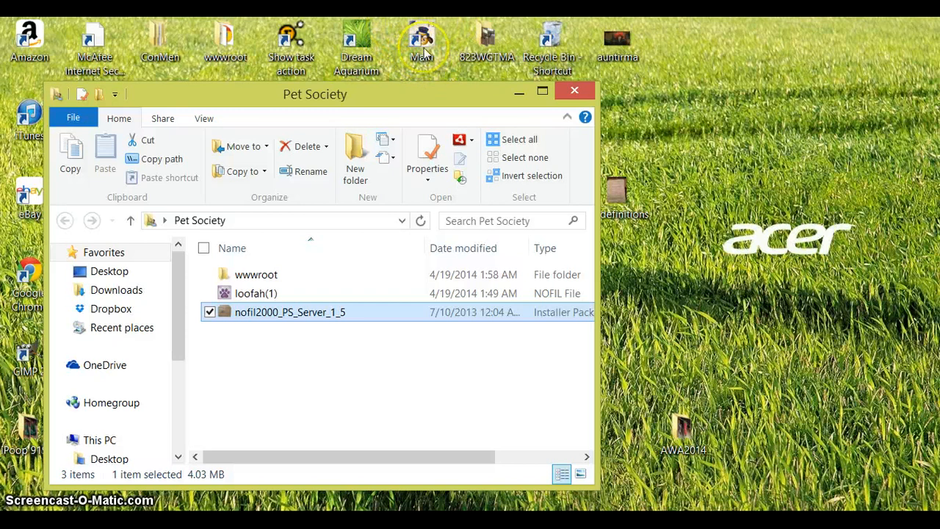
mouse_move(518, 91)
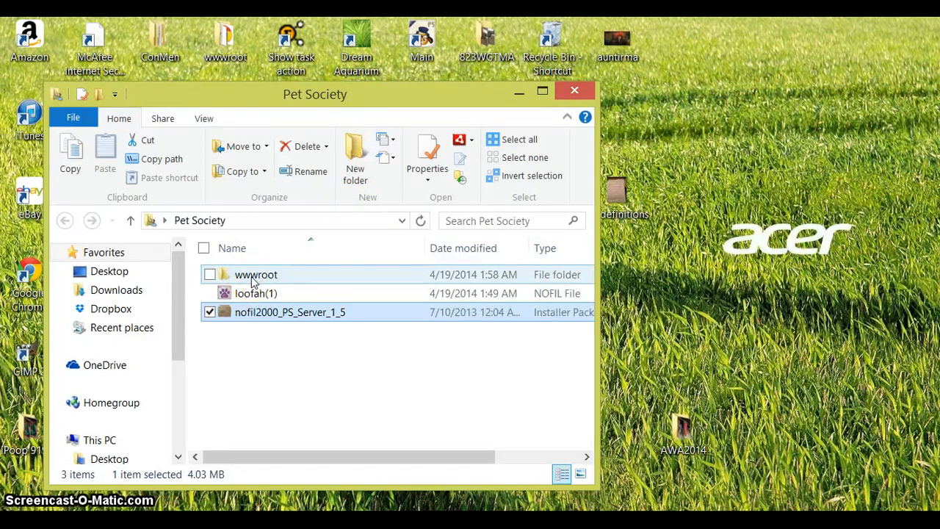
Look inside the wwwroot folder (mongoose-3.8 and server files), then close the window to the desktop
double_click(256, 274)
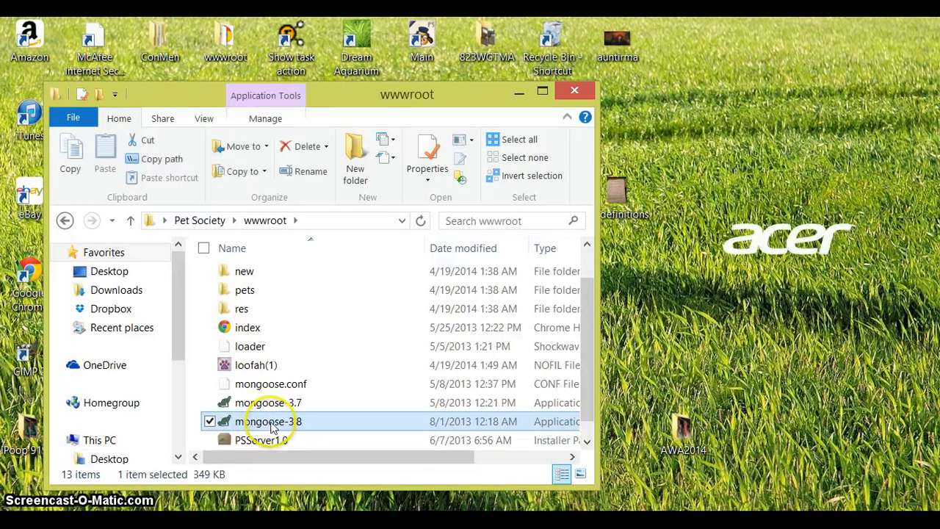
mouse_move(840, 488)
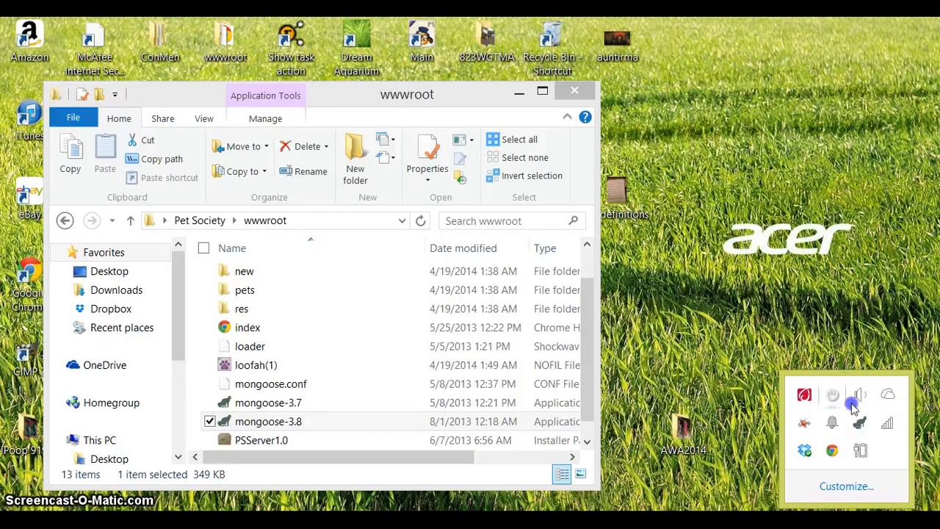
mouse_move(782, 316)
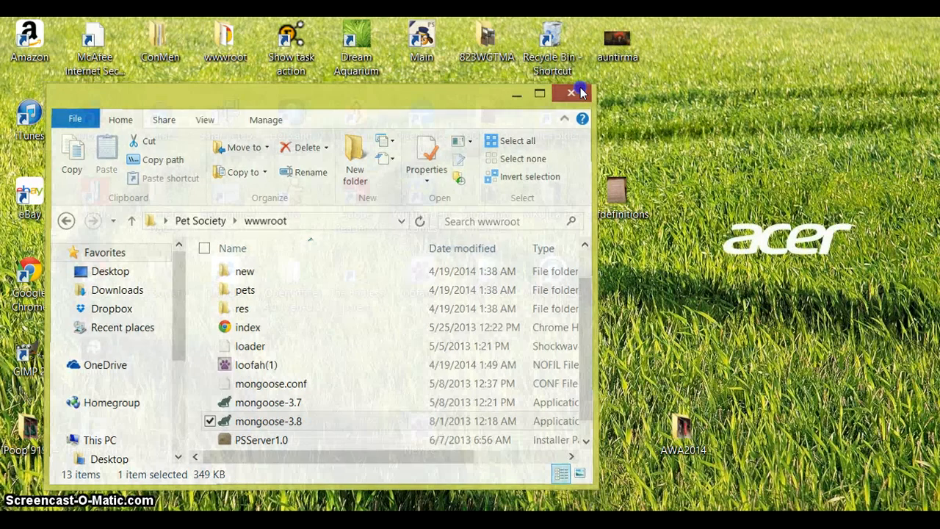
left_click(570, 93)
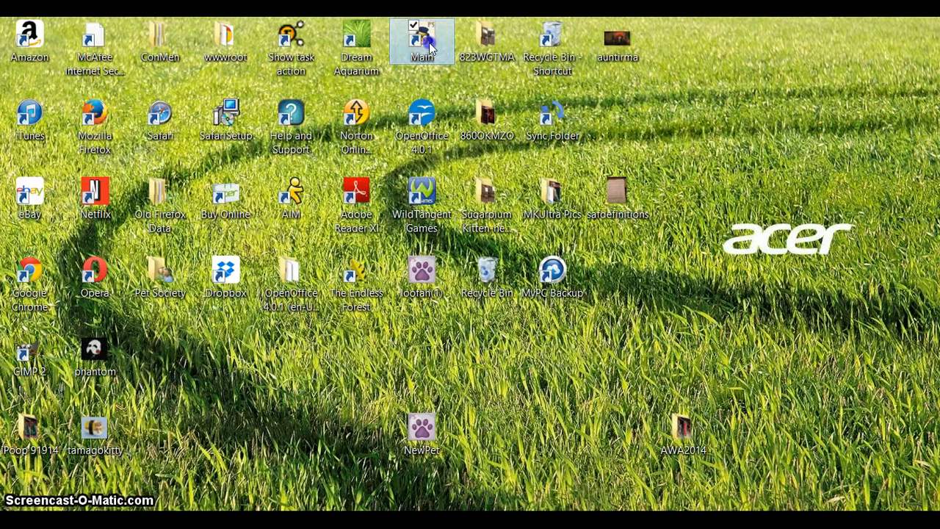
mouse_move(421, 41)
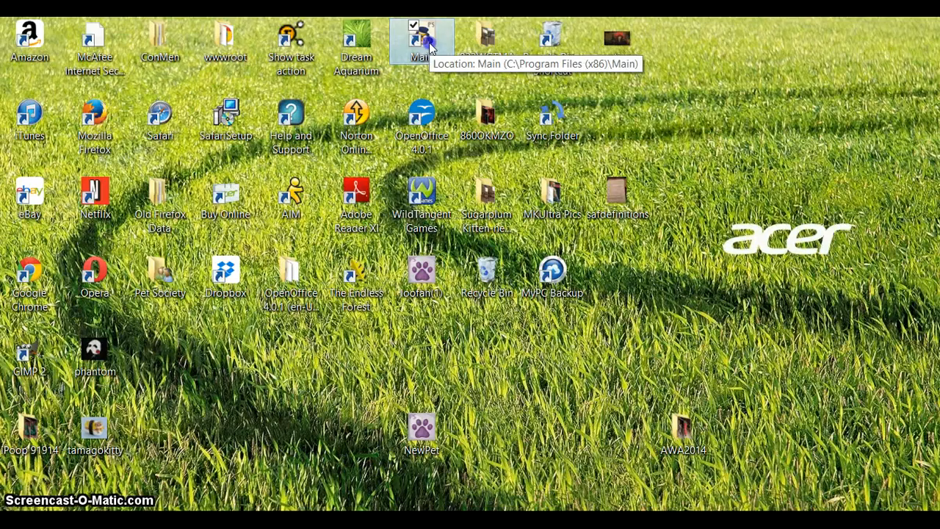
Launch the server from the Main desktop shortcut and dismiss its Welcome dialog with OK
double_click(421, 41)
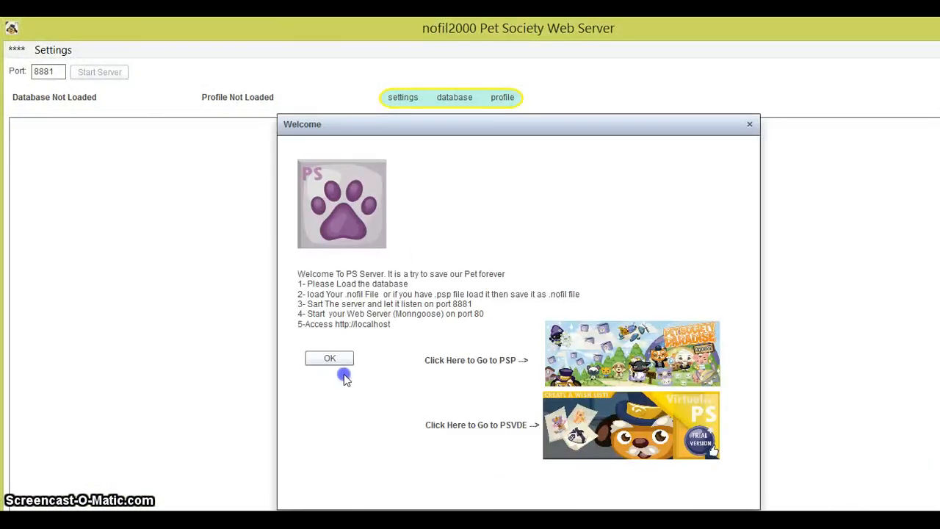
left_click(329, 359)
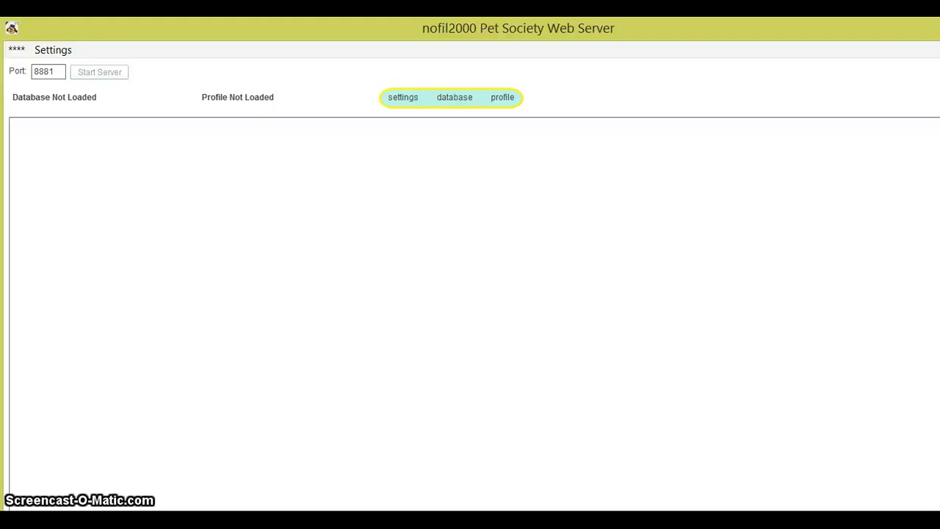
left_click(455, 97)
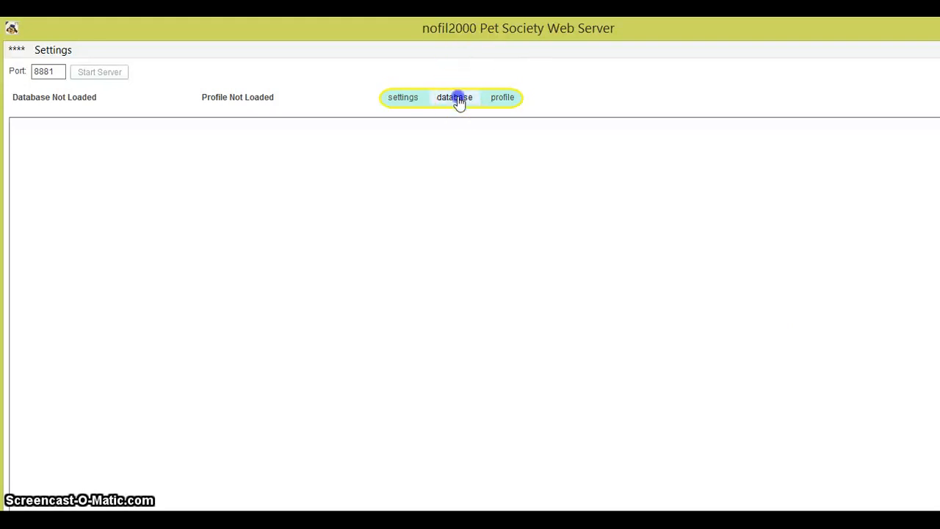
Load the game database from the localhost assets address, leaving the profile unloaded
left_click(454, 96)
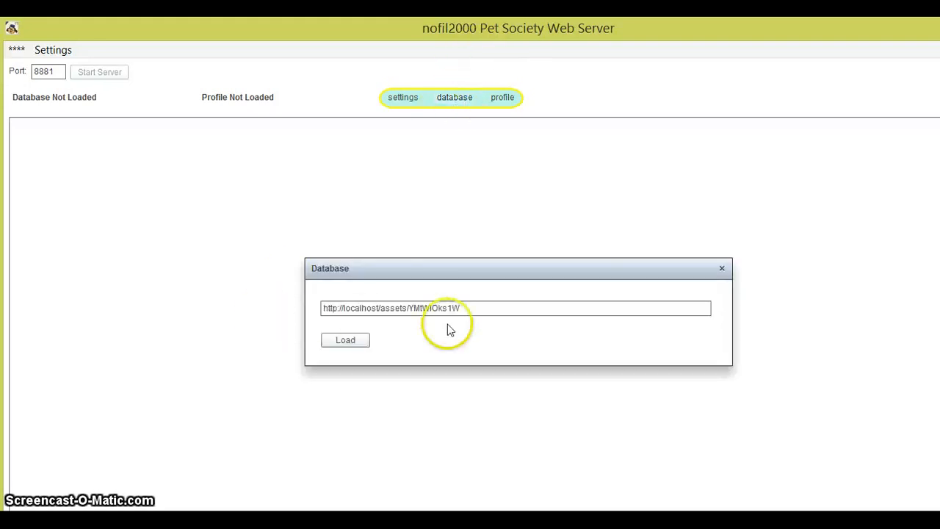
mouse_move(374, 332)
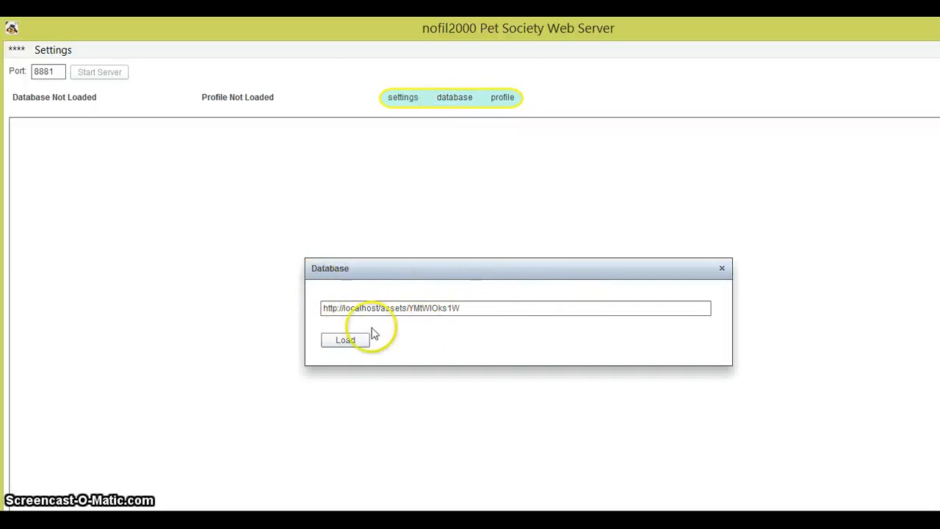
mouse_move(555, 324)
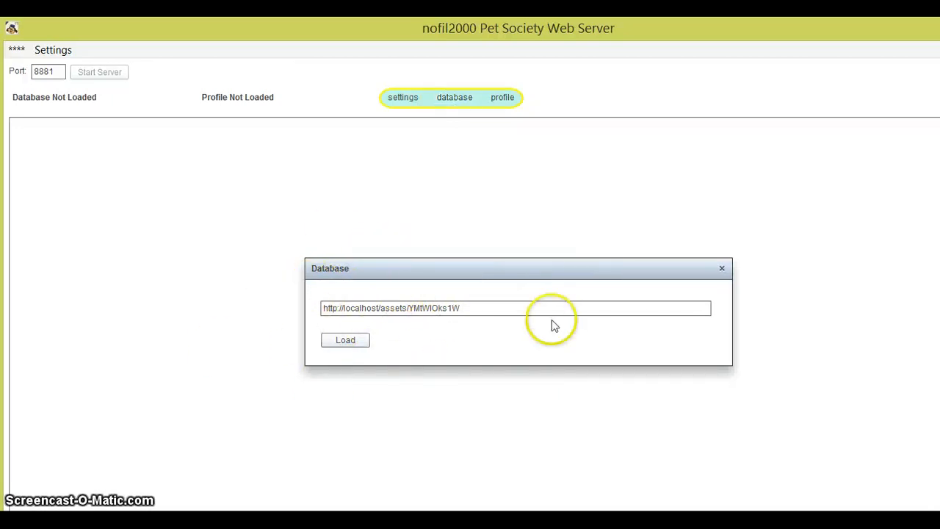
mouse_move(365, 502)
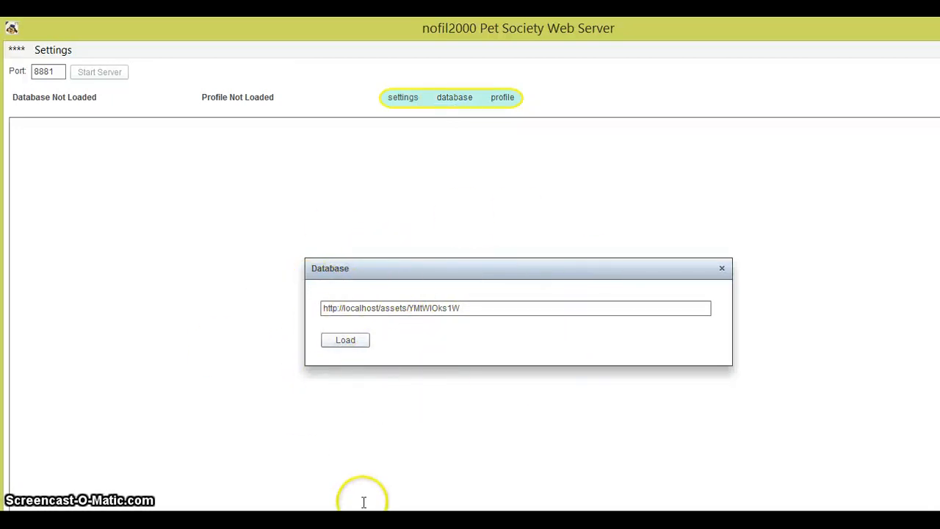
left_click(344, 341)
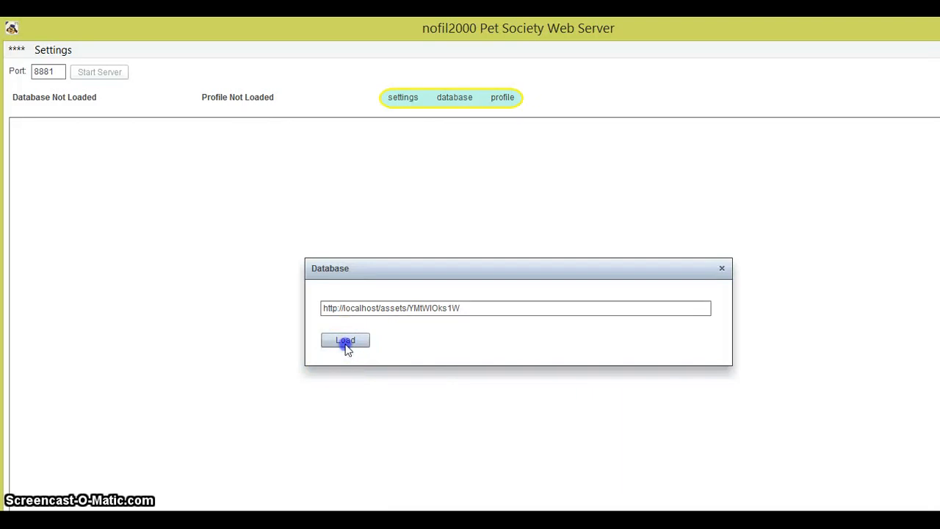
left_click(345, 341)
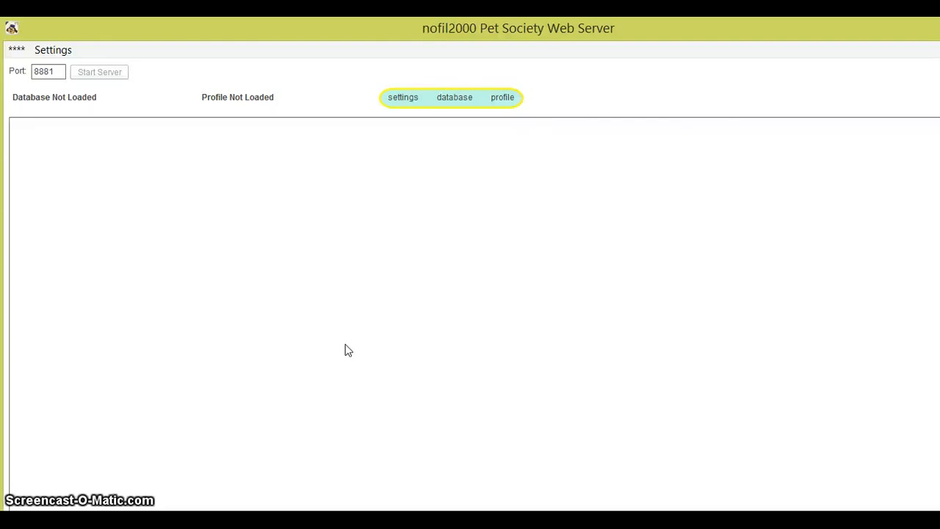
left_click(454, 97)
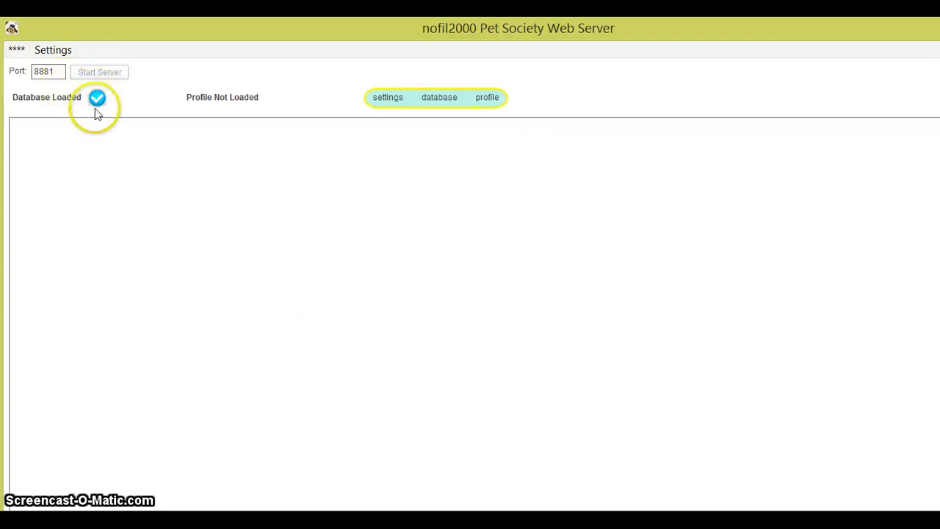
mouse_move(412, 326)
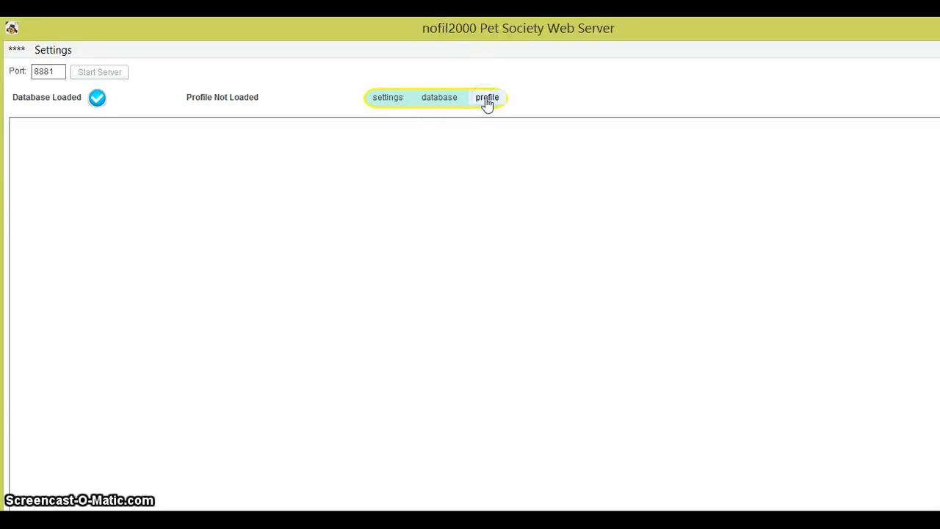
Open Profile Settings and browse to the Desktop for a .nofil profile file
left_click(488, 96)
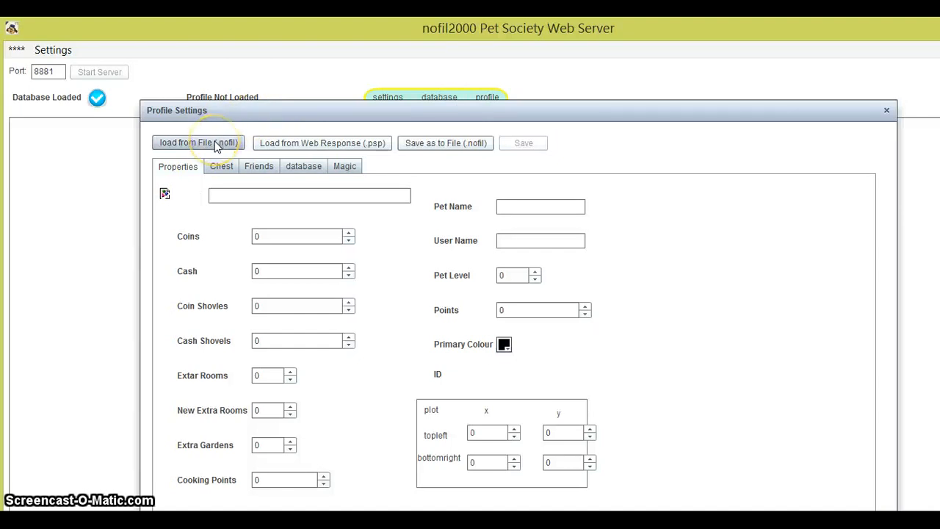
left_click(197, 142)
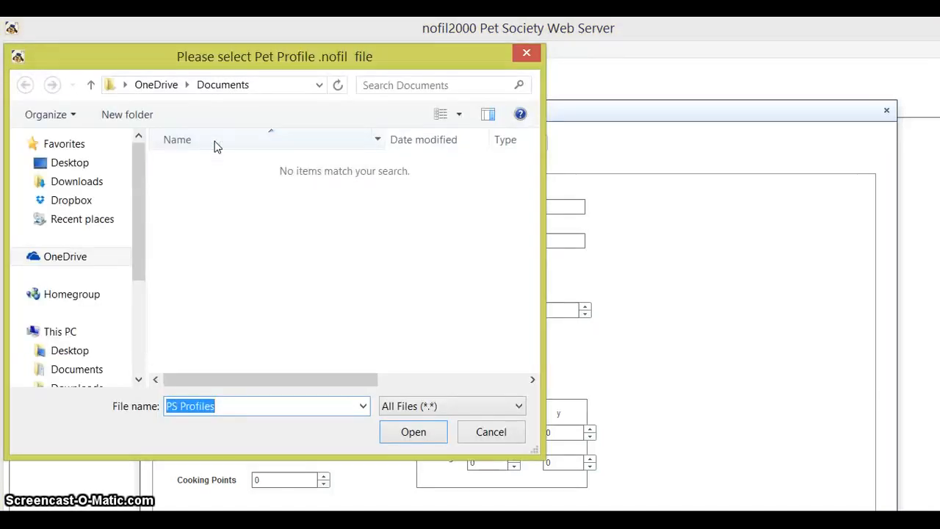
left_click(69, 162)
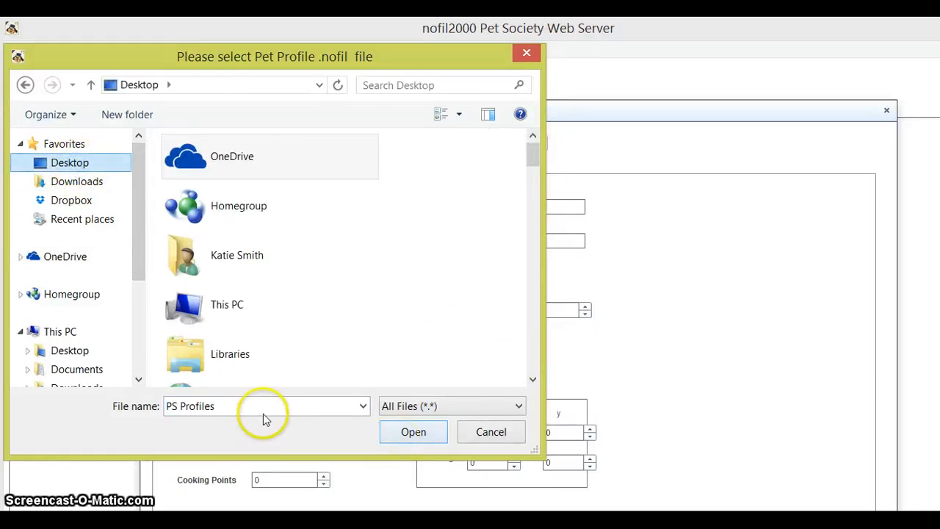
Load loofah(1).nofil, showing pet Loofah's coins, cash and level
left_click(265, 406)
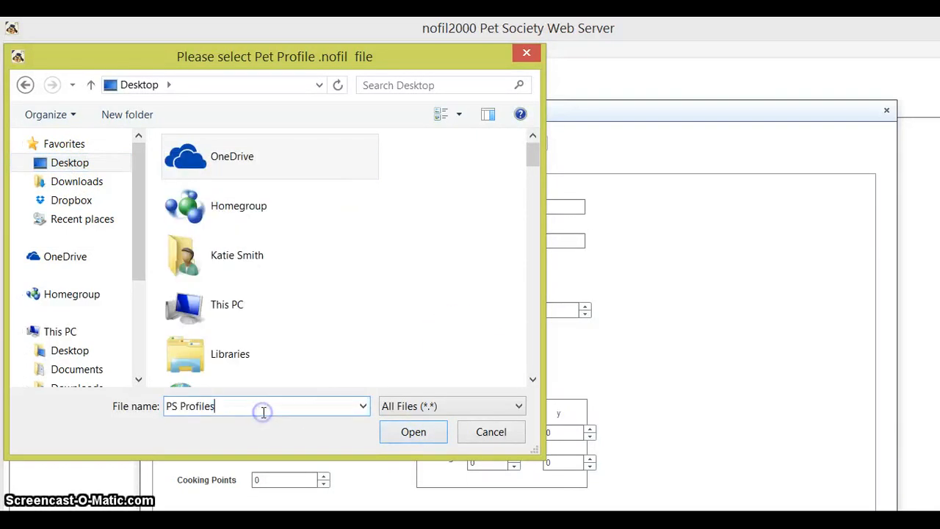
type("lo")
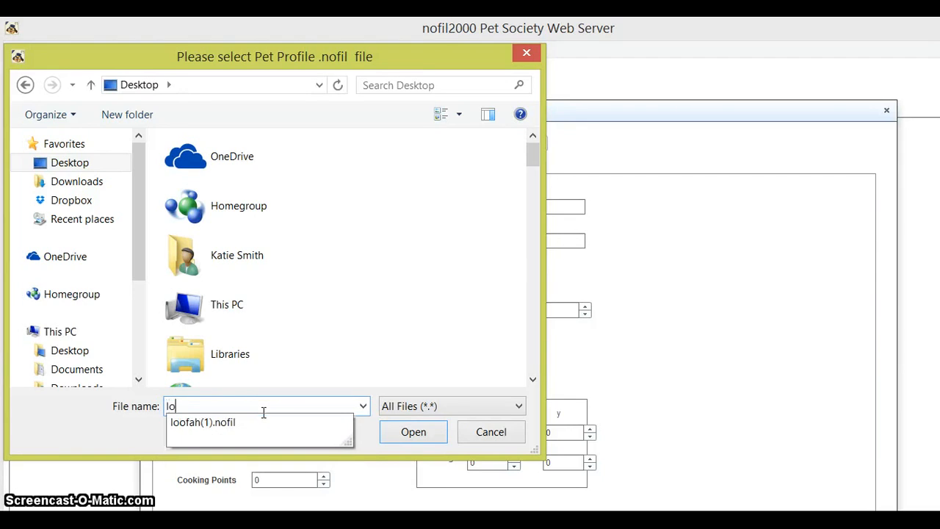
left_click(203, 421)
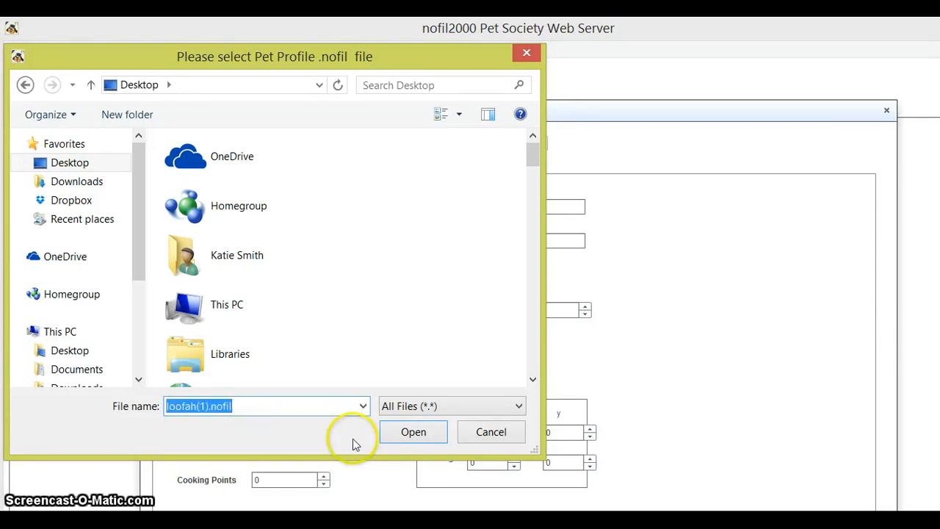
left_click(413, 432)
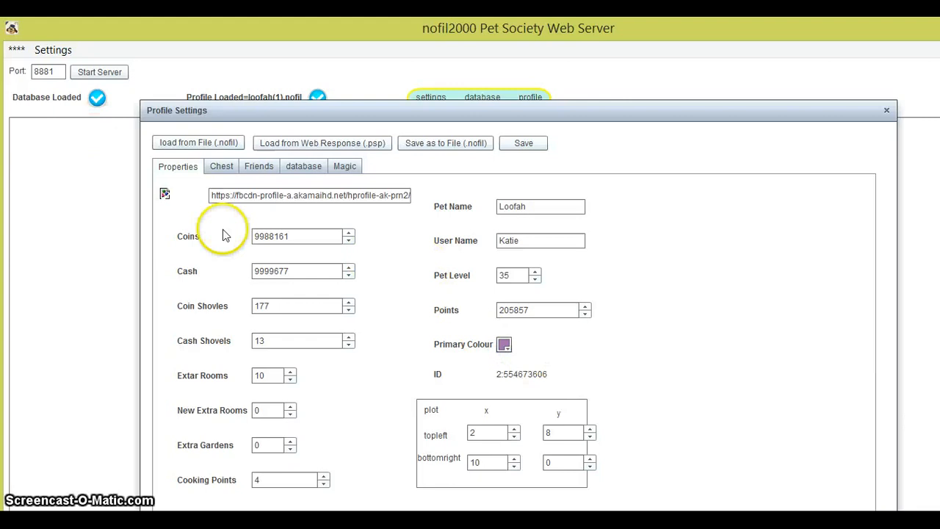
mouse_move(468, 241)
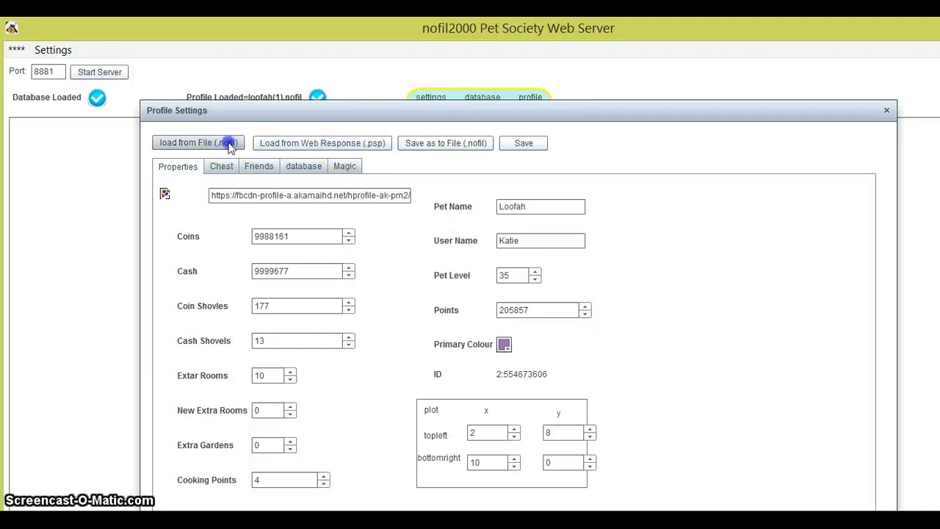
Load NewPet.nofil from the Desktop, replacing Loofah with pet SweetiePie owned by Mary
left_click(196, 142)
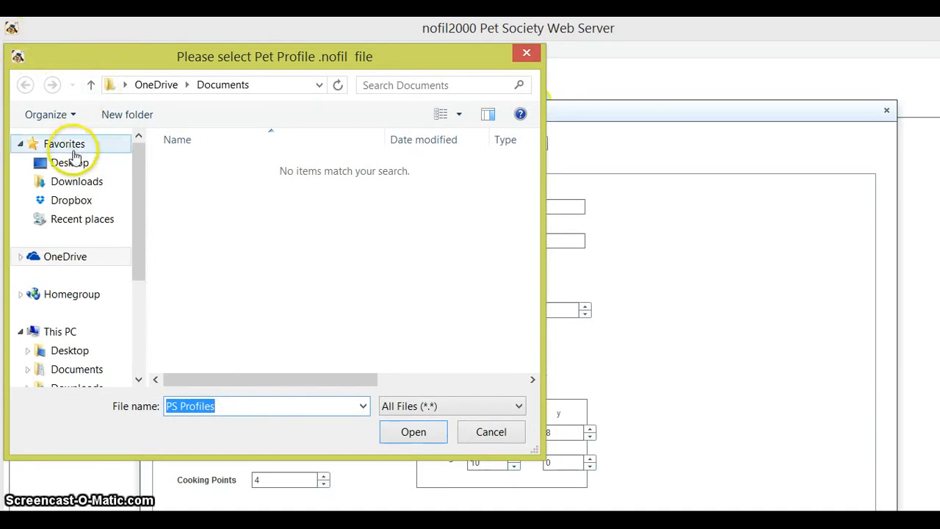
left_click(69, 161)
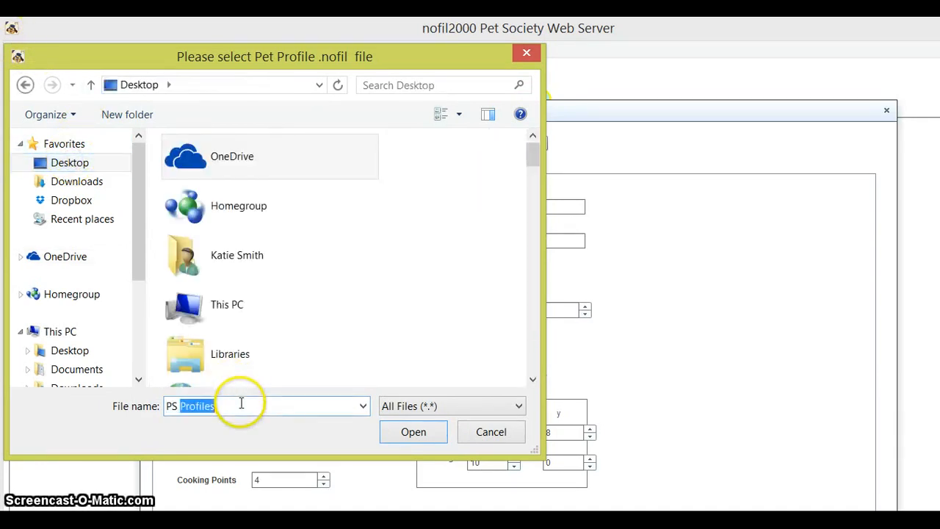
type("New")
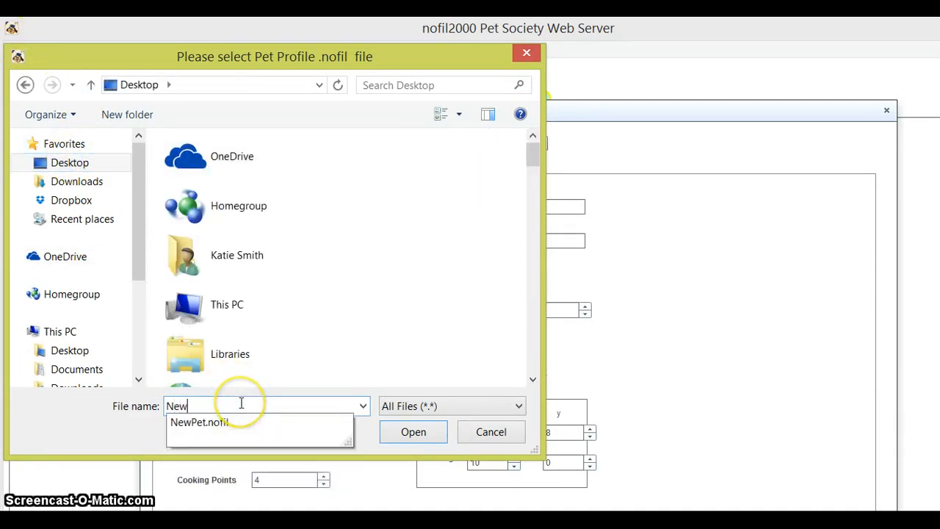
left_click(198, 423)
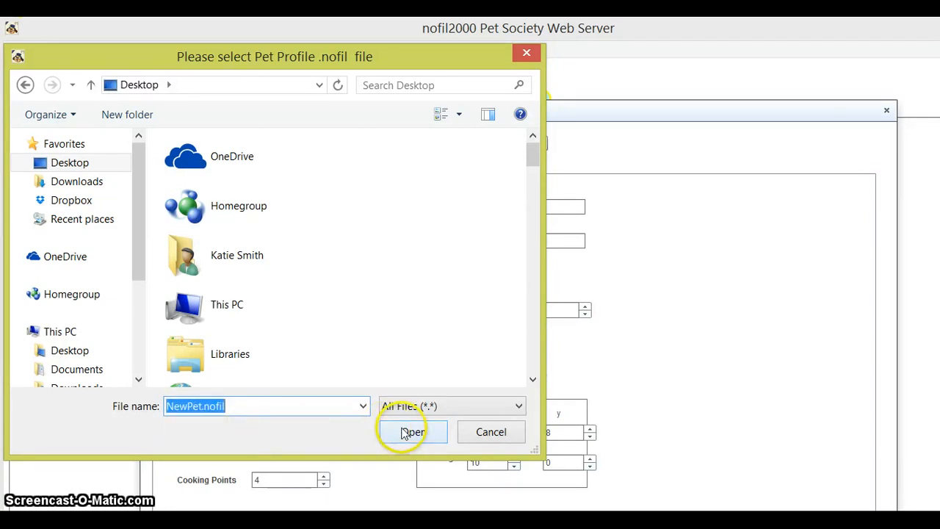
left_click(411, 432)
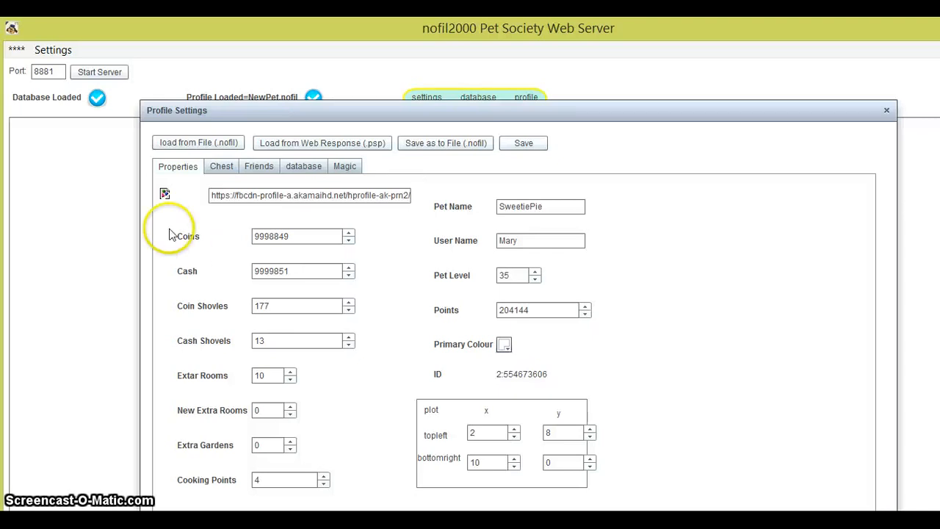
mouse_move(103, 203)
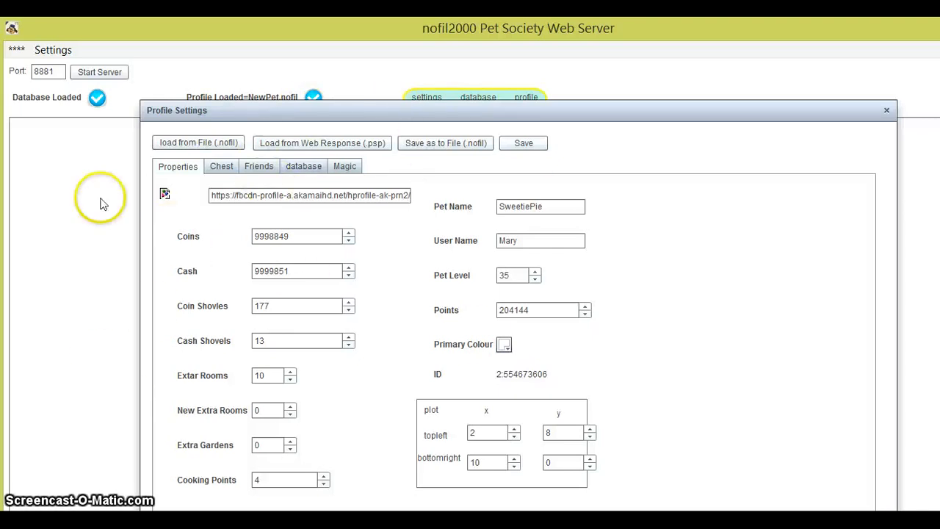
mouse_move(120, 196)
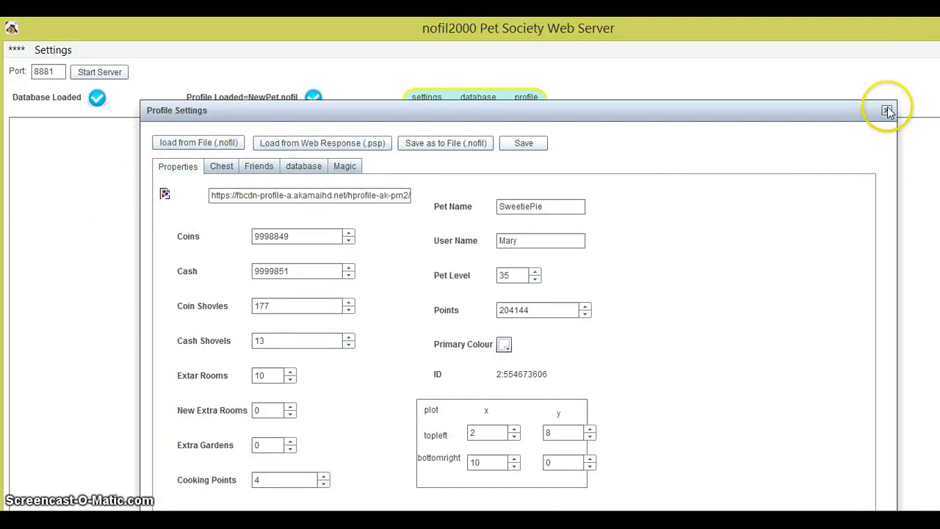
Close Profile Settings and start the web server listening on port 8881
left_click(888, 110)
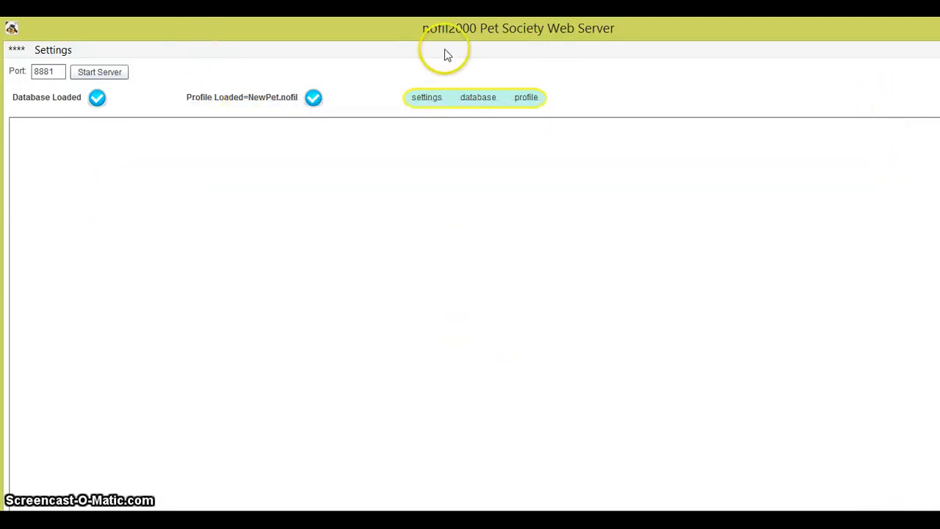
mouse_move(644, 86)
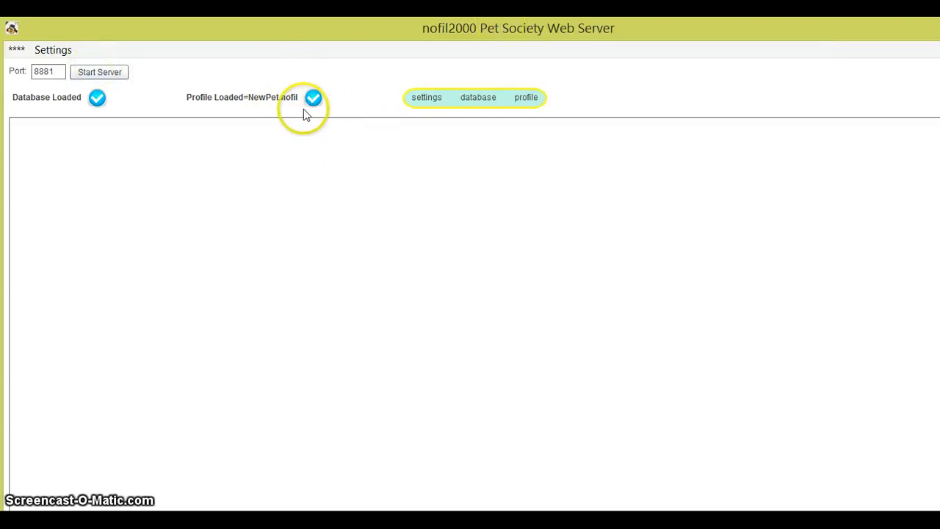
mouse_move(701, 167)
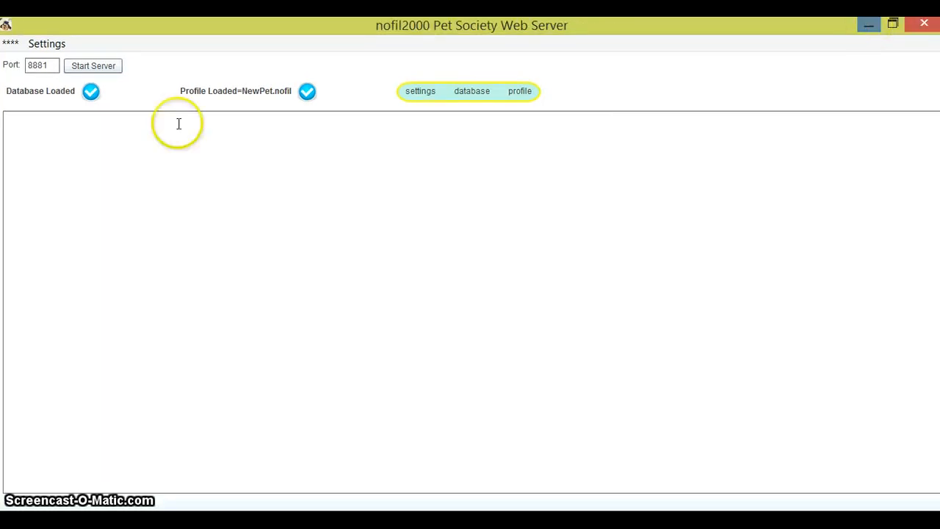
left_click(94, 65)
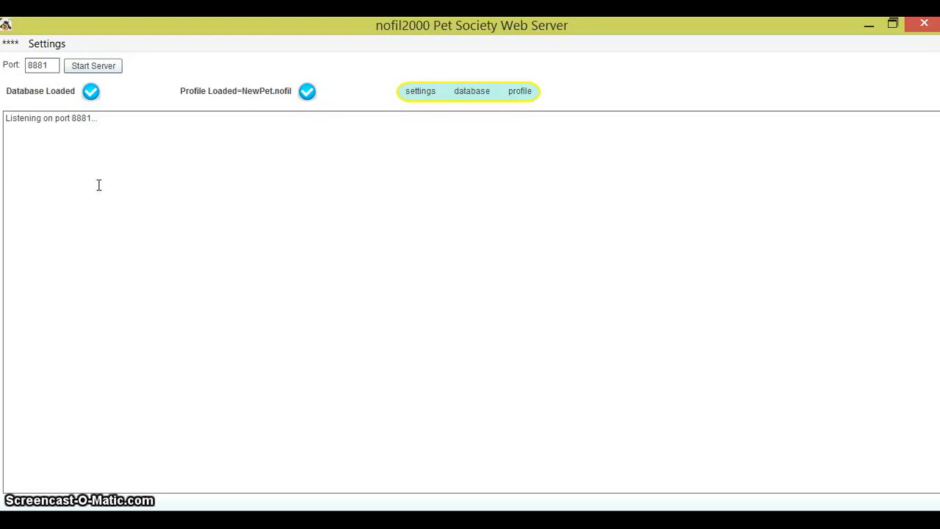
left_click(870, 23)
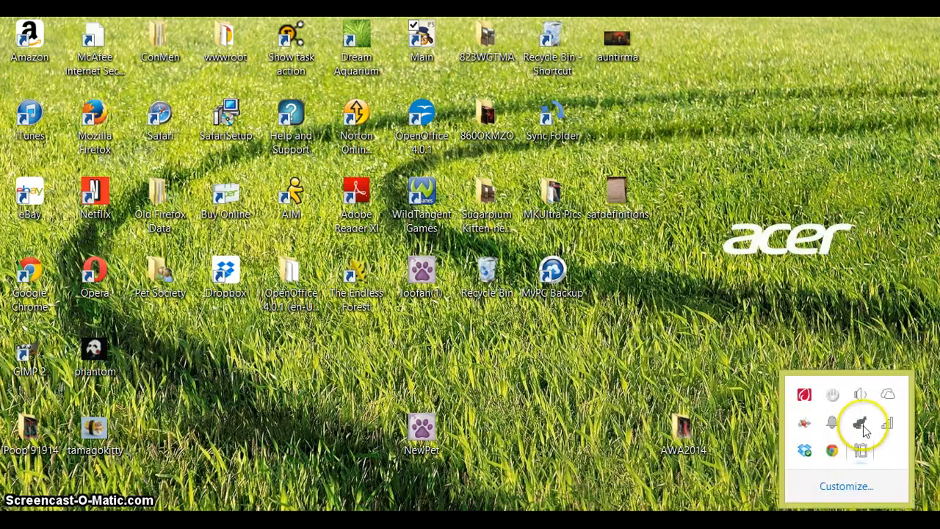
mouse_move(860, 425)
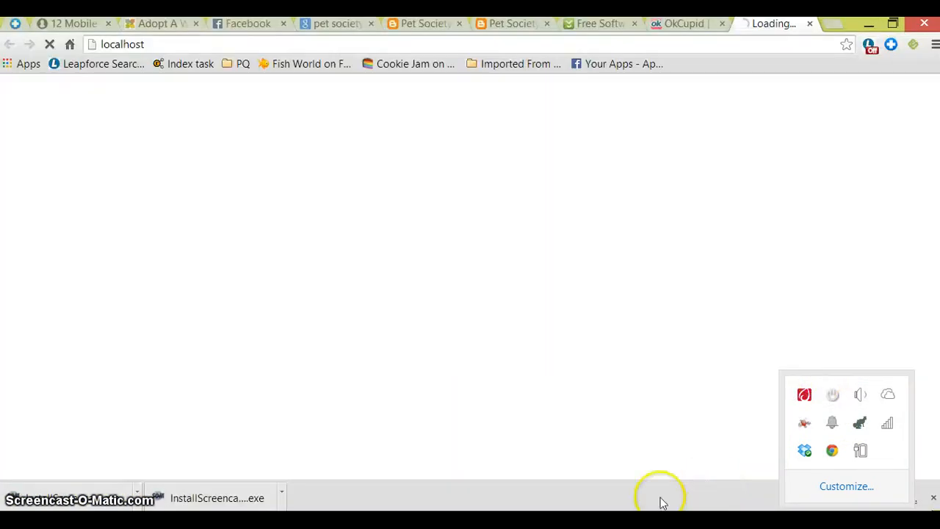
mouse_move(726, 118)
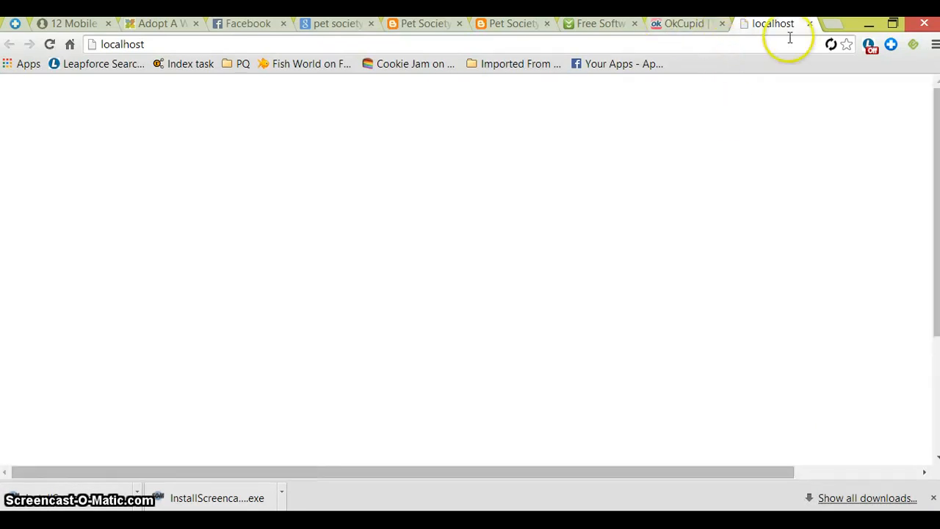
Let the localhost Pet Society game load and scroll down to the game toolbar and inventory
left_click(831, 44)
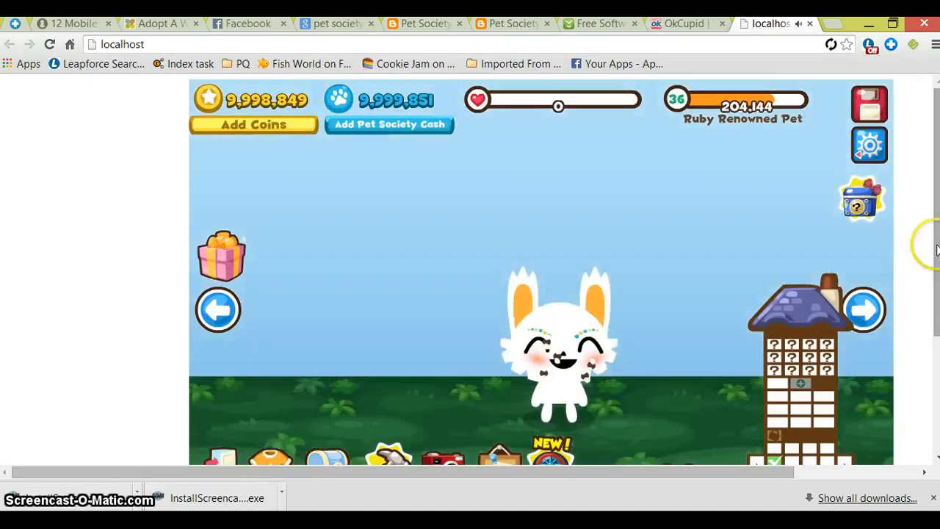
scroll("down", 3)
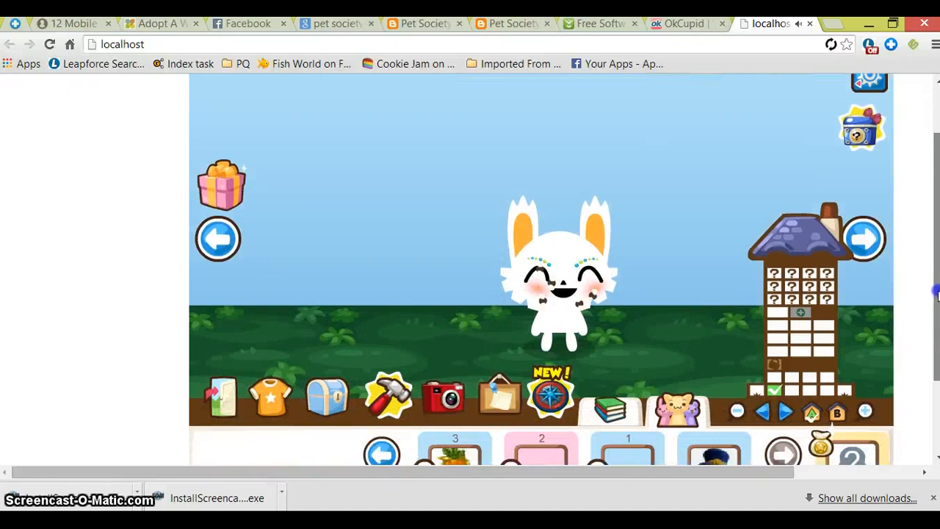